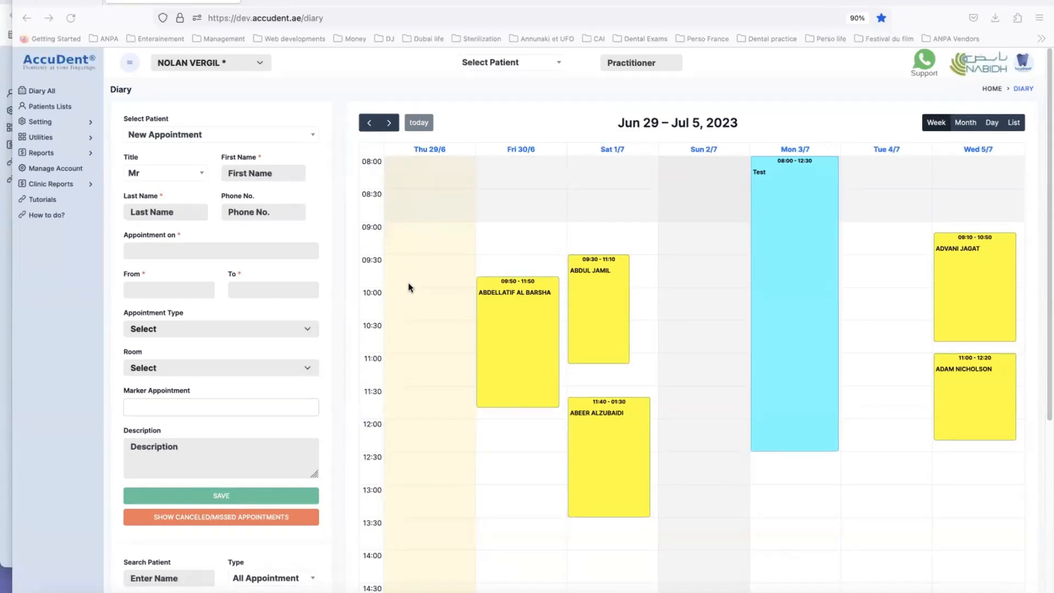
pyautogui.moveTo(438, 255)
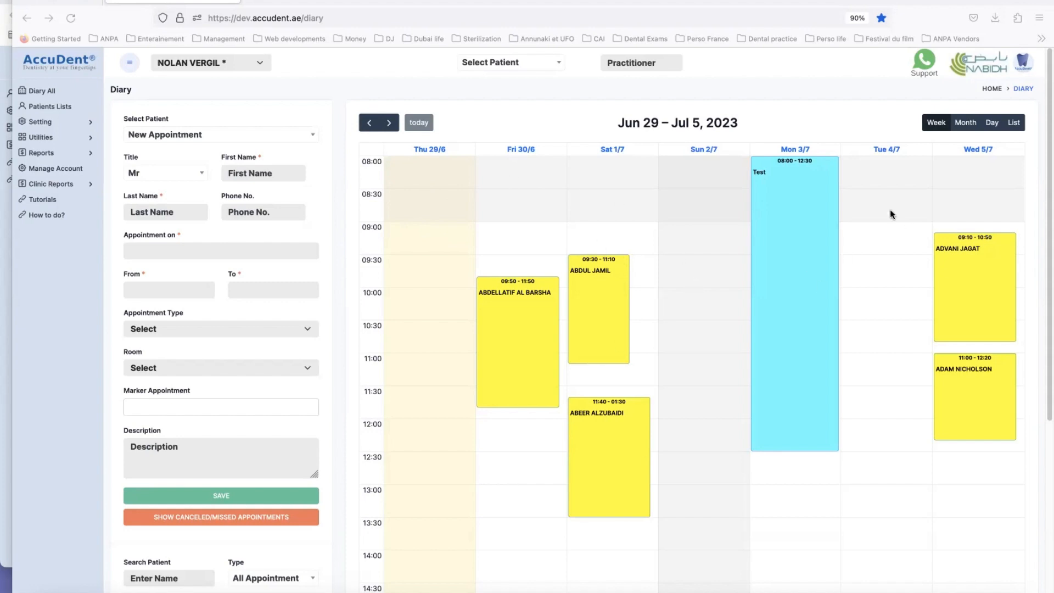
pyautogui.moveTo(684, 494)
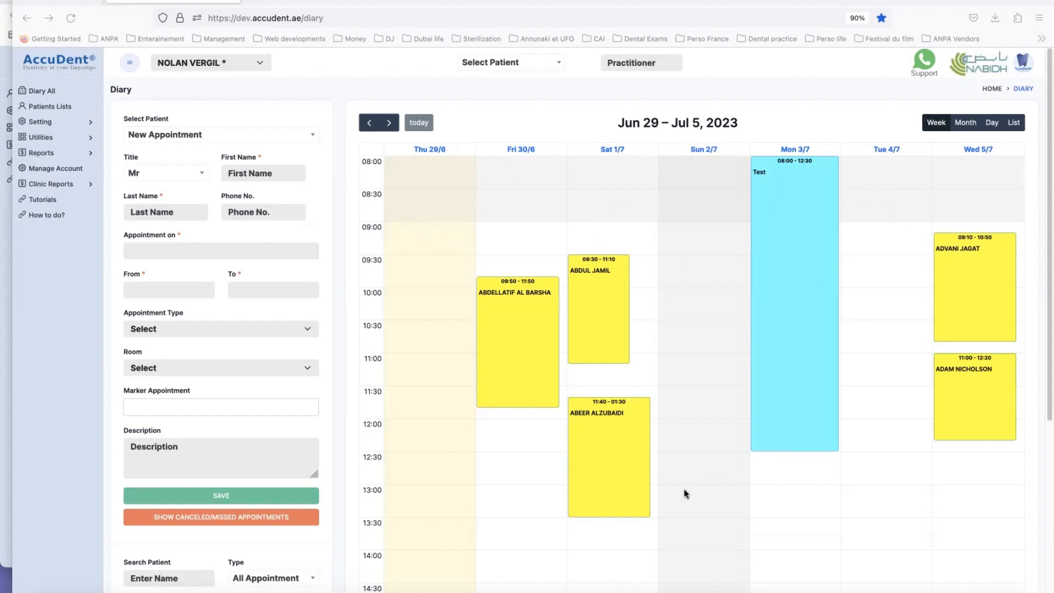
pyautogui.moveTo(946, 383)
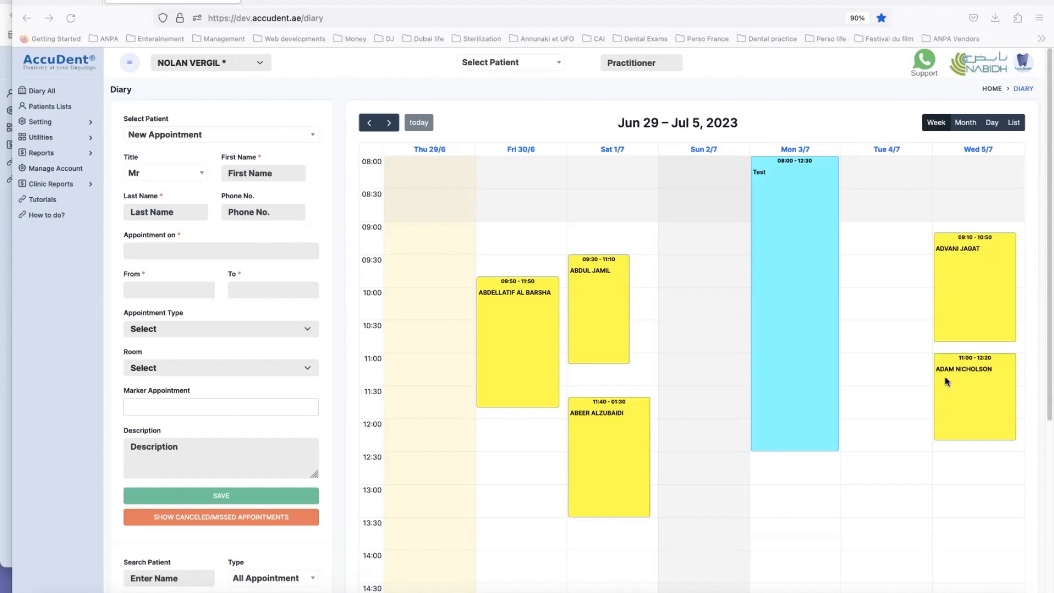
pyautogui.moveTo(977, 378)
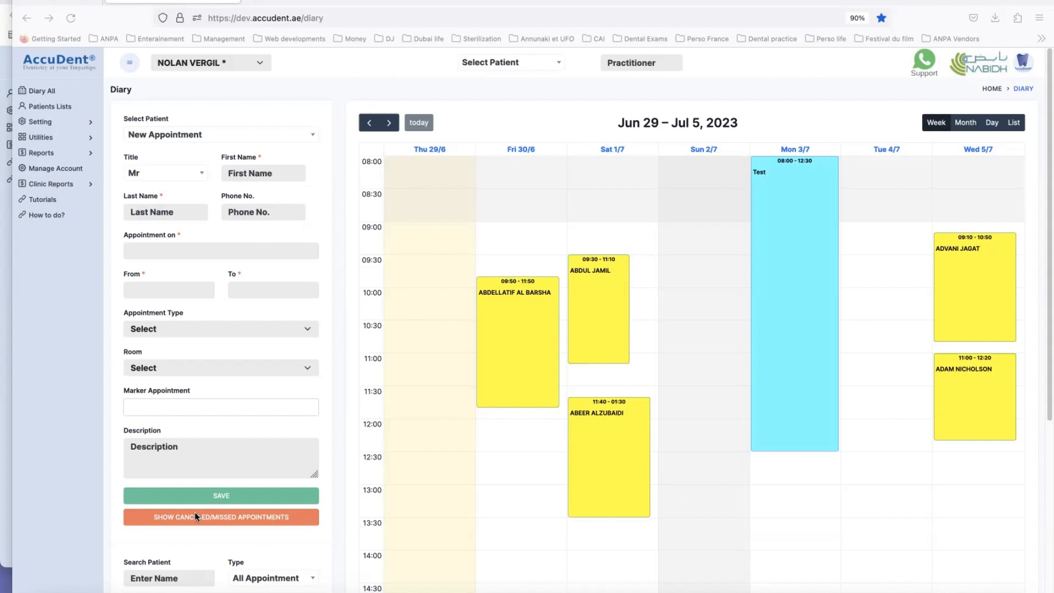
# Search the diary for patient 'ada' and show only the Following Appointment type
pyautogui.scroll(-3)
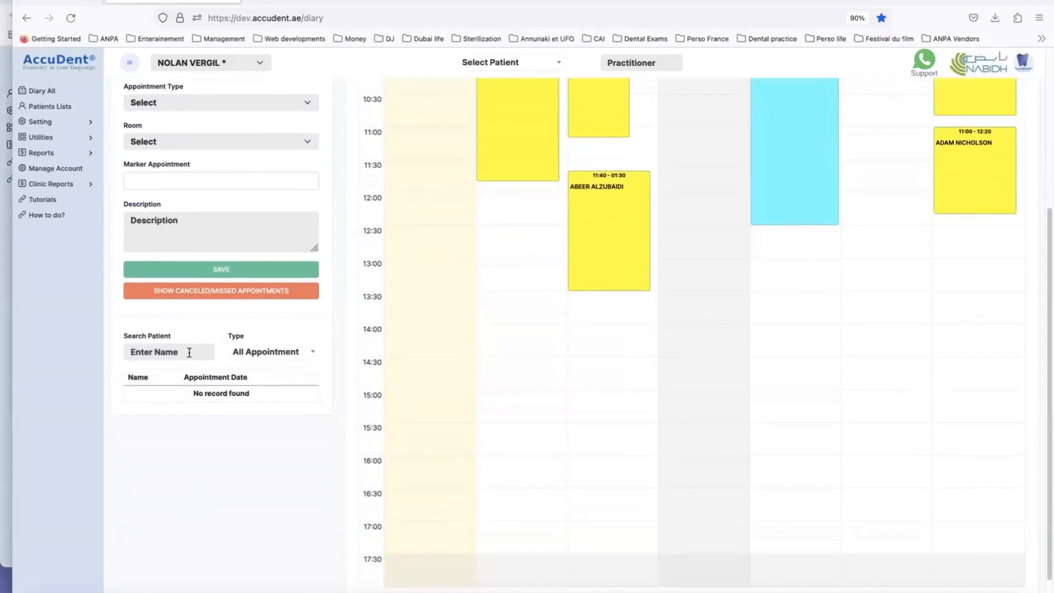
pyautogui.click(169, 352)
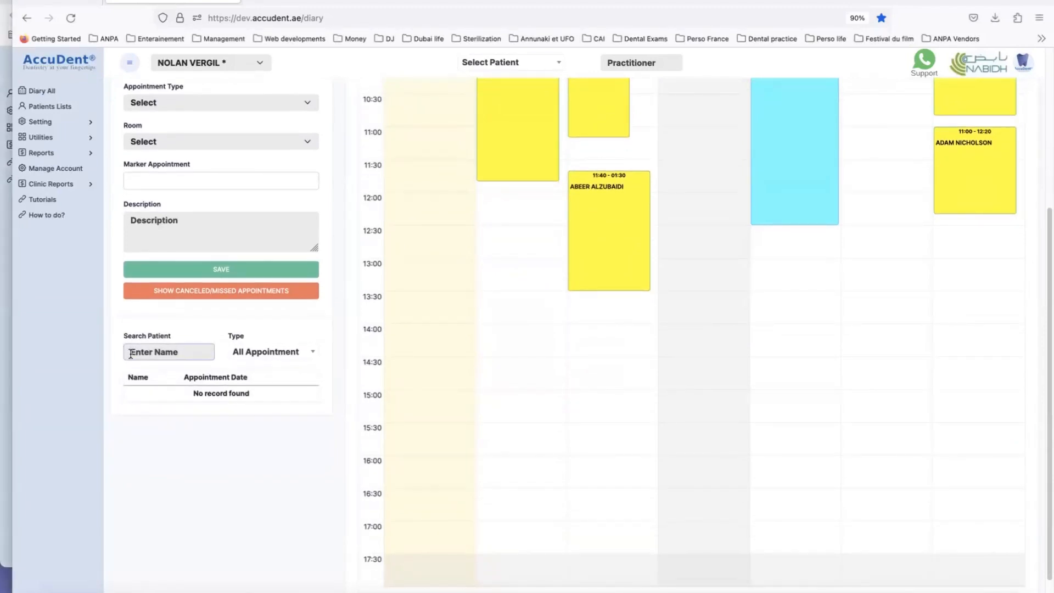
pyautogui.write('adam')
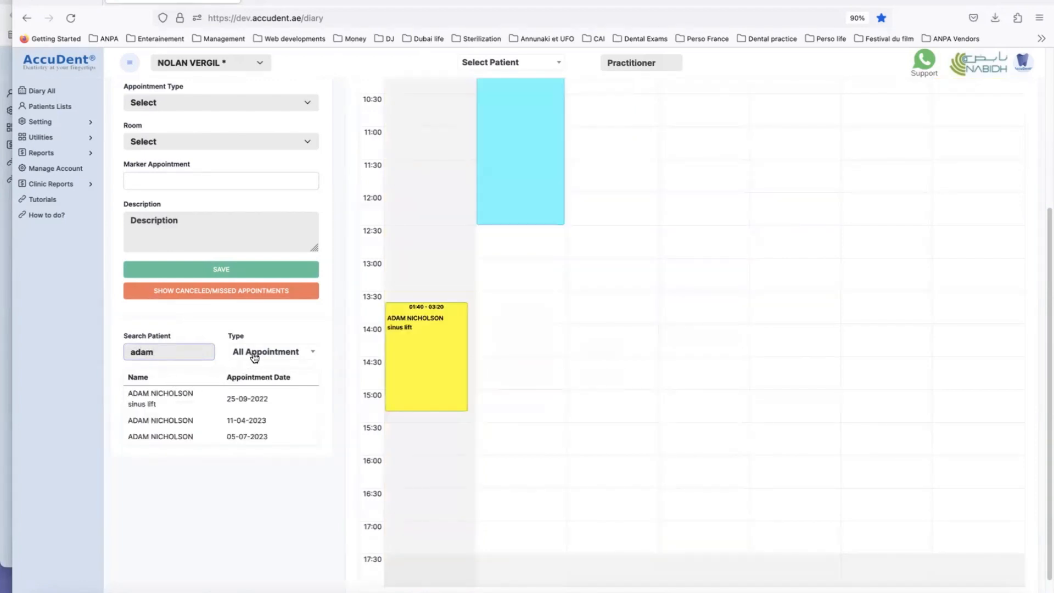
pyautogui.click(272, 351)
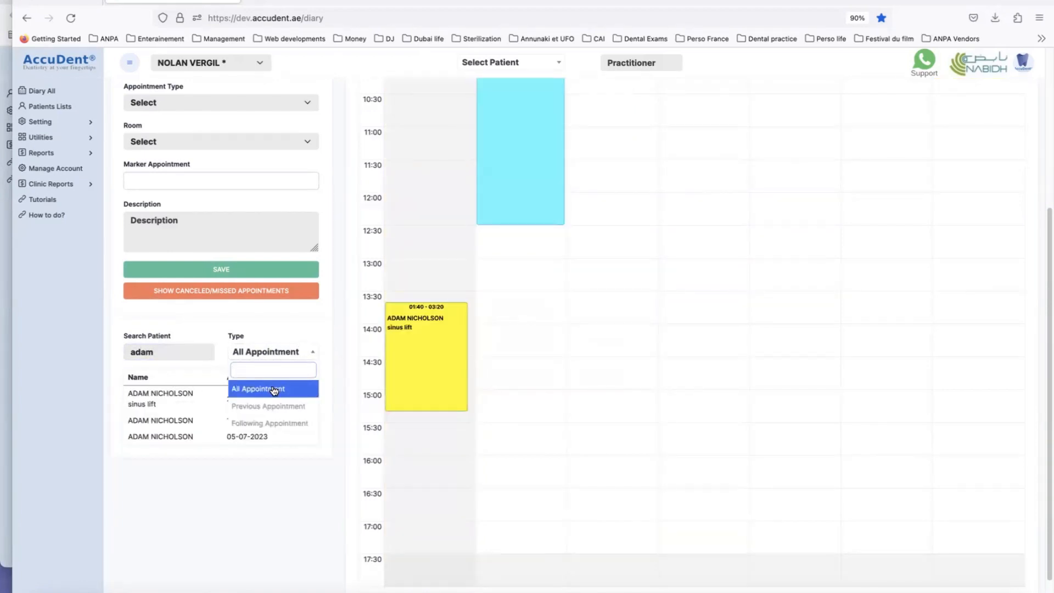
pyautogui.moveTo(272, 405)
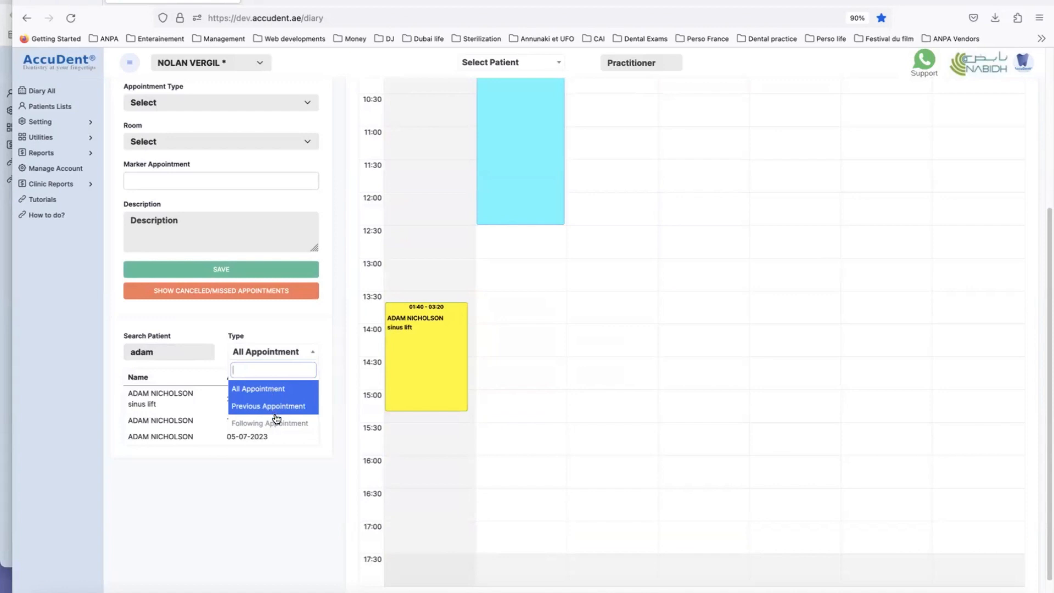
pyautogui.click(269, 423)
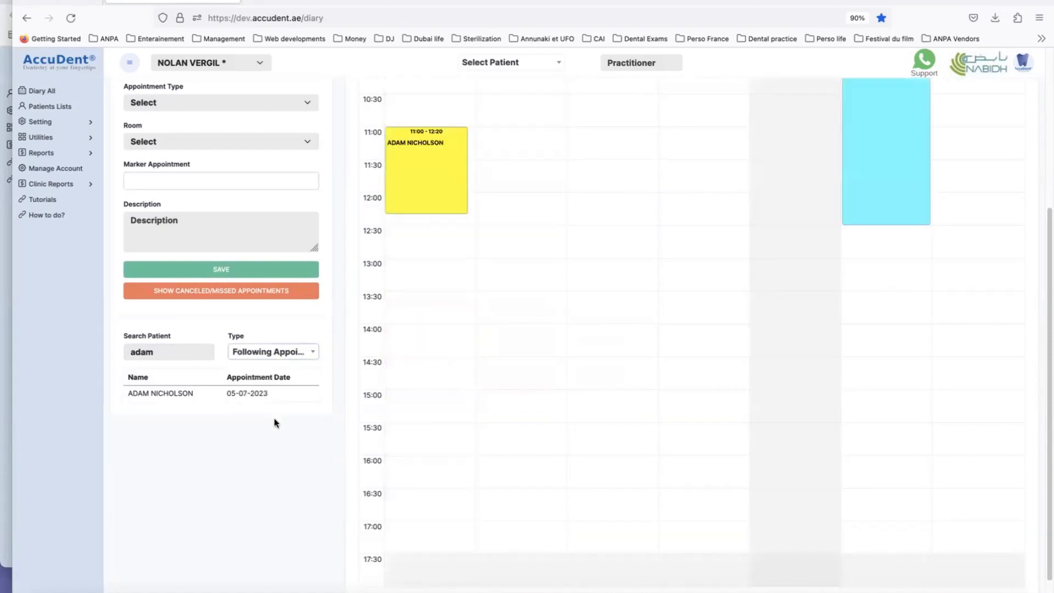
pyautogui.moveTo(471, 173)
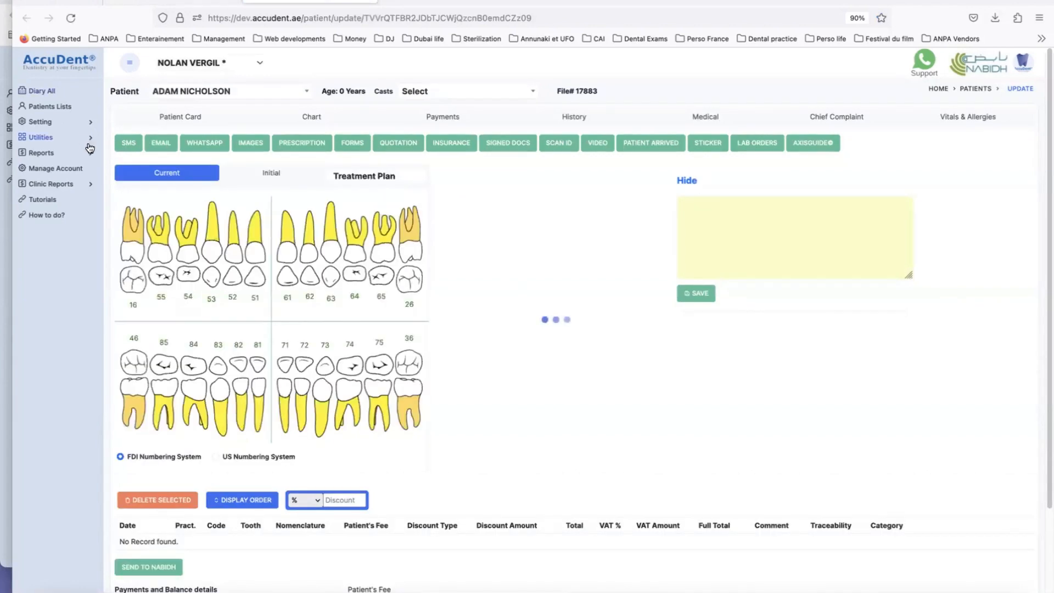
pyautogui.click(42, 153)
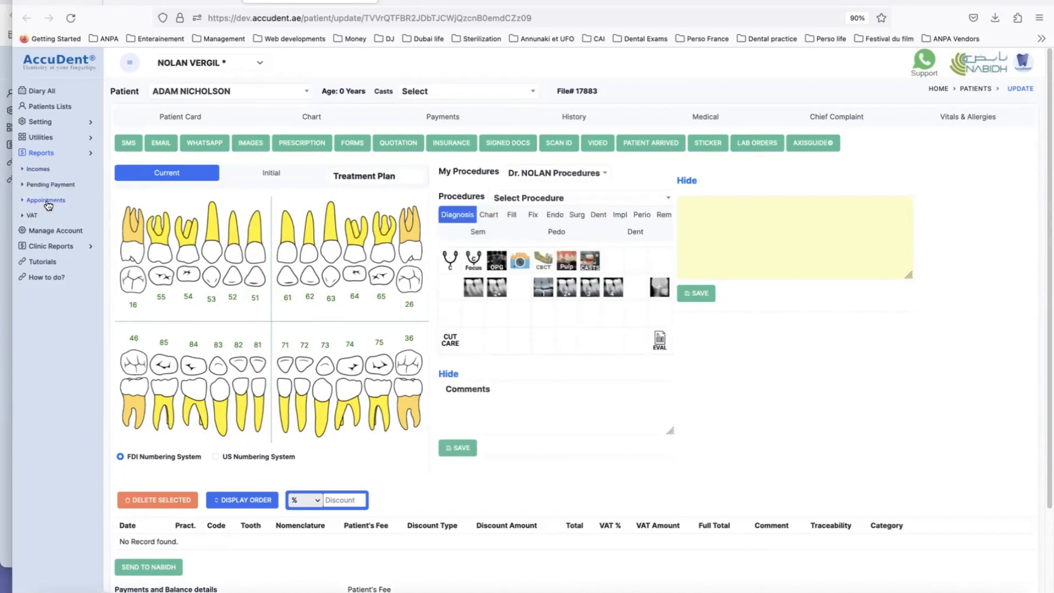
# Run the Appointments report for 01-06-2023 to 31-07-2023
pyautogui.click(46, 199)
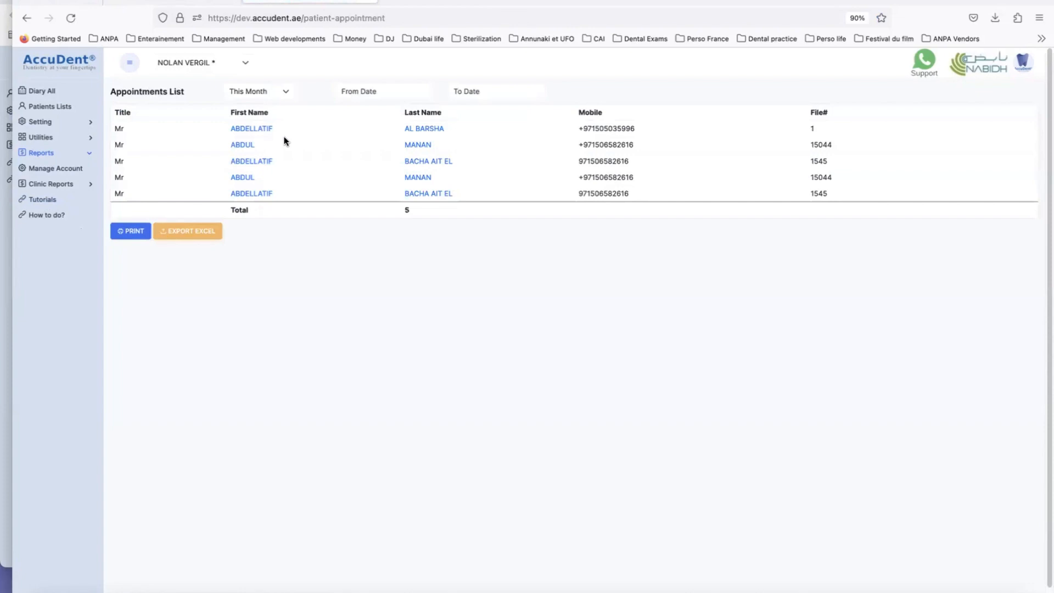
pyautogui.moveTo(282, 119)
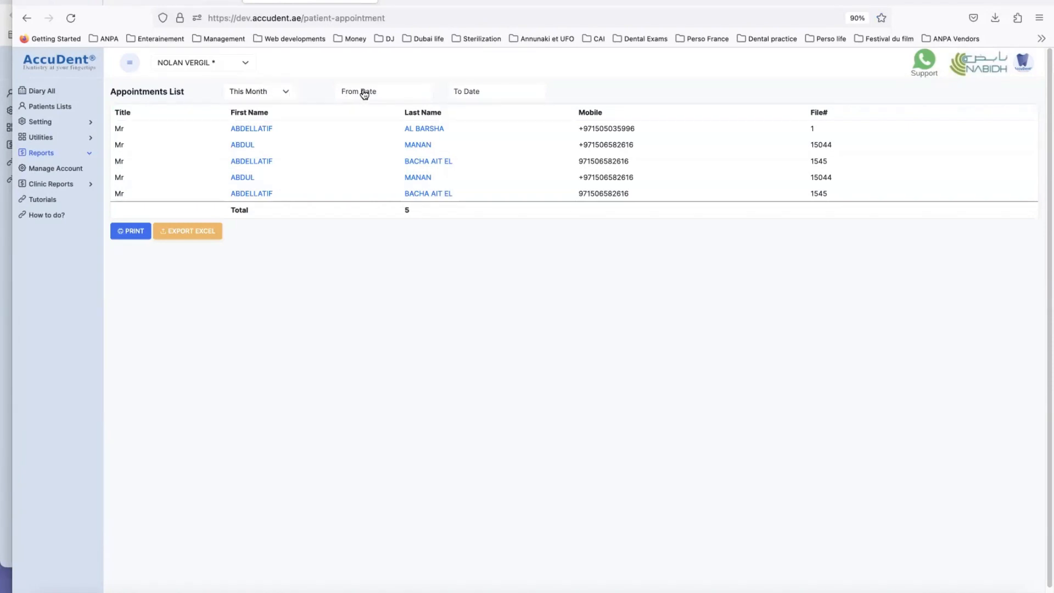
pyautogui.click(383, 90)
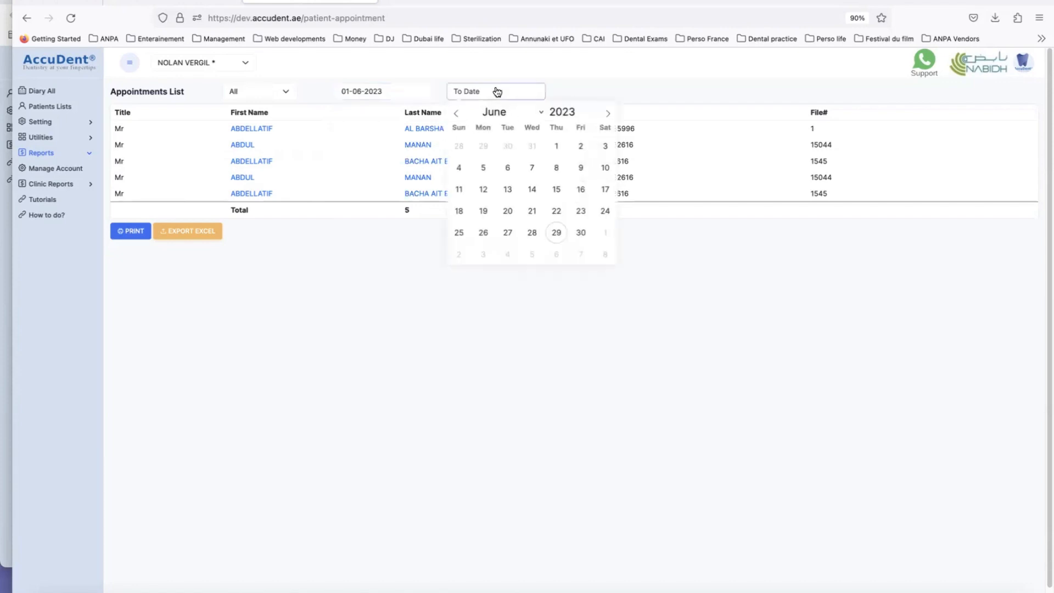
pyautogui.click(506, 112)
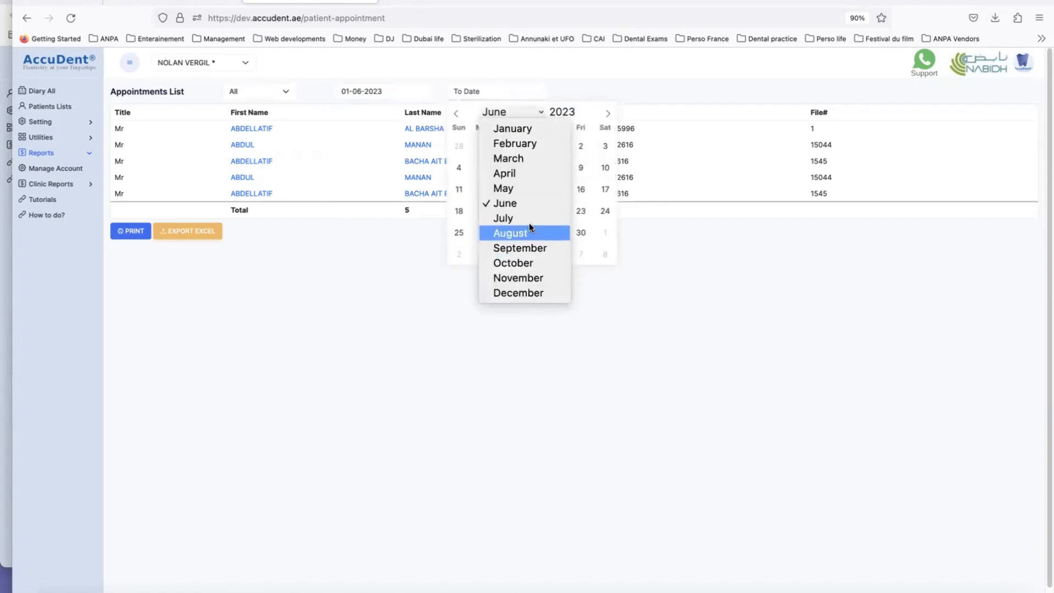
pyautogui.click(503, 218)
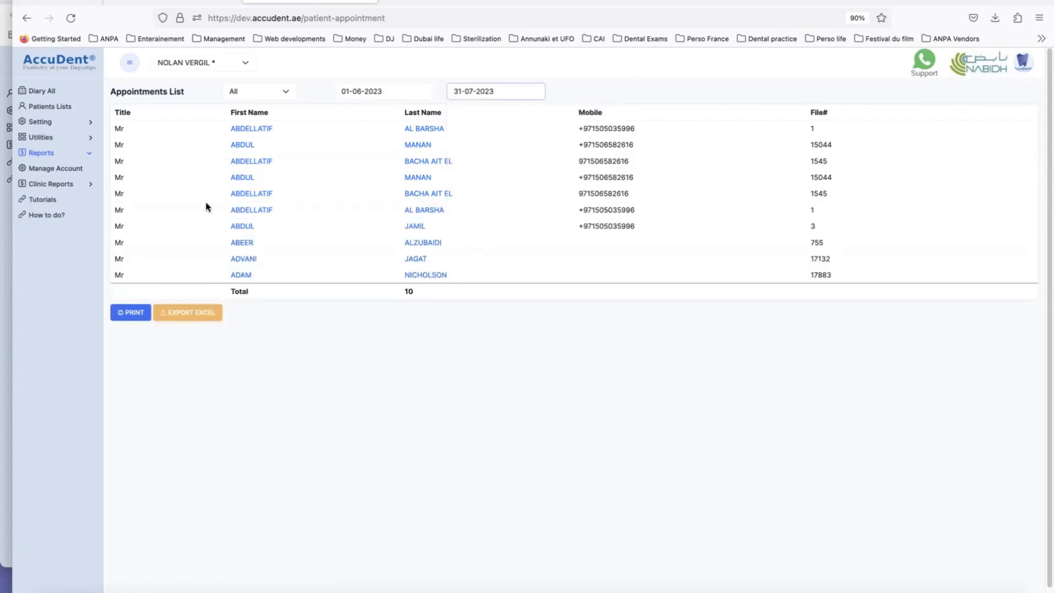
pyautogui.moveTo(350, 168)
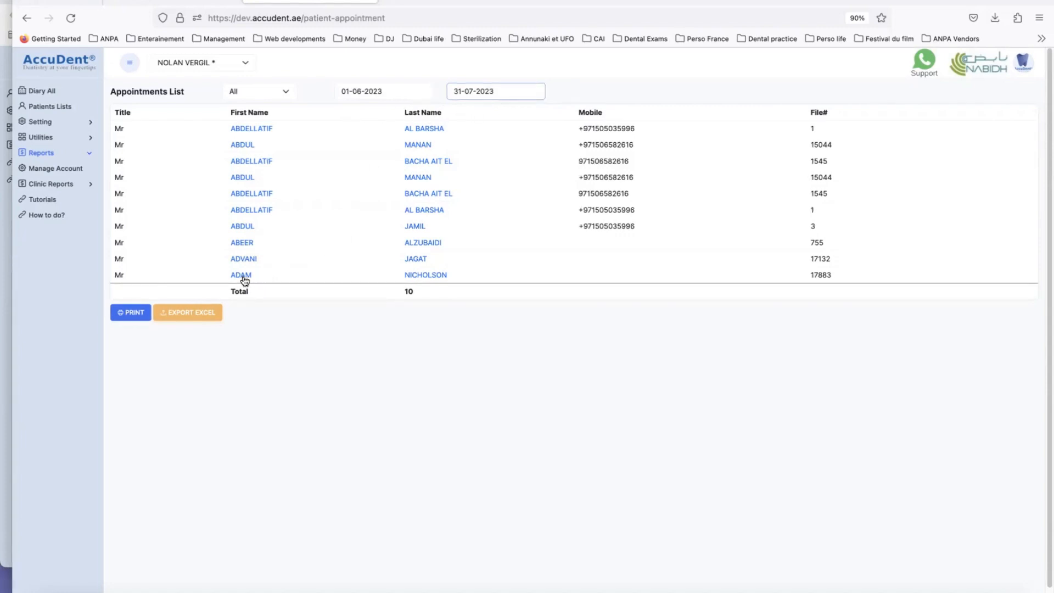
# Return to the Jun 29 – Jul 5 diary via the patient's listed appointment, then expand Reports
pyautogui.click(240, 274)
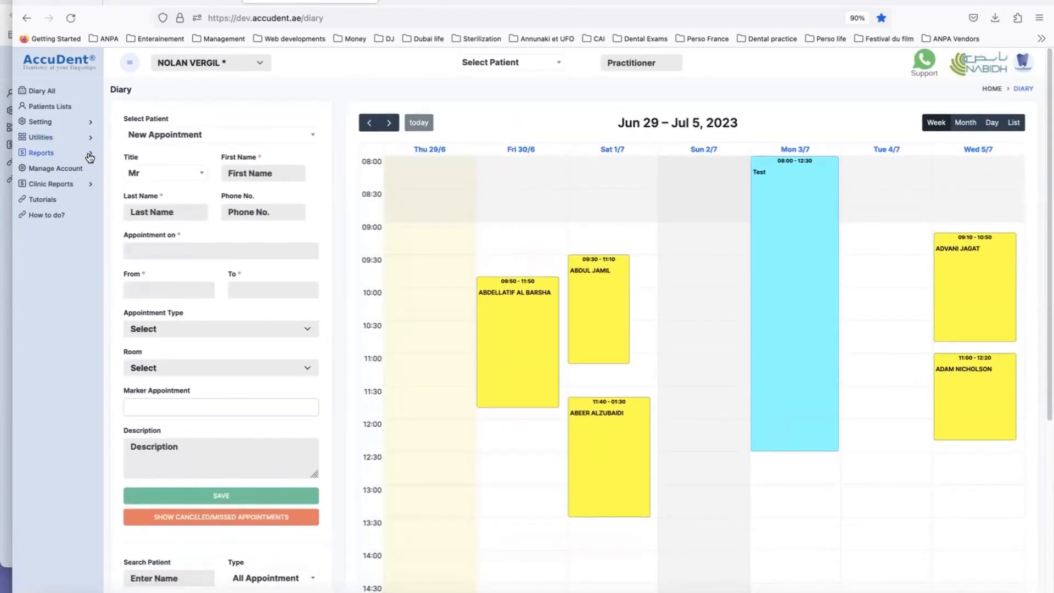
pyautogui.click(41, 153)
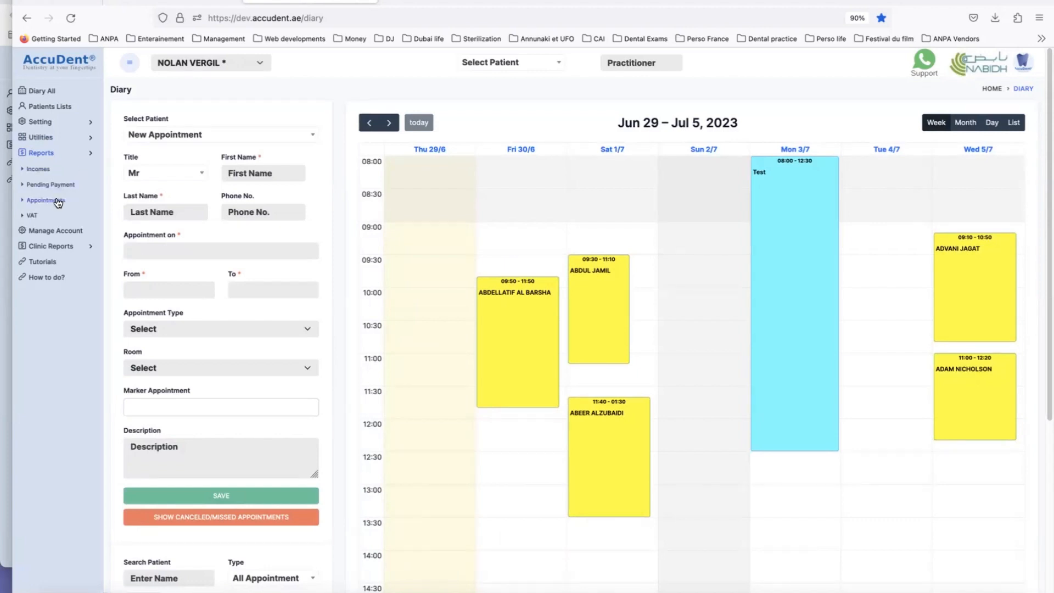